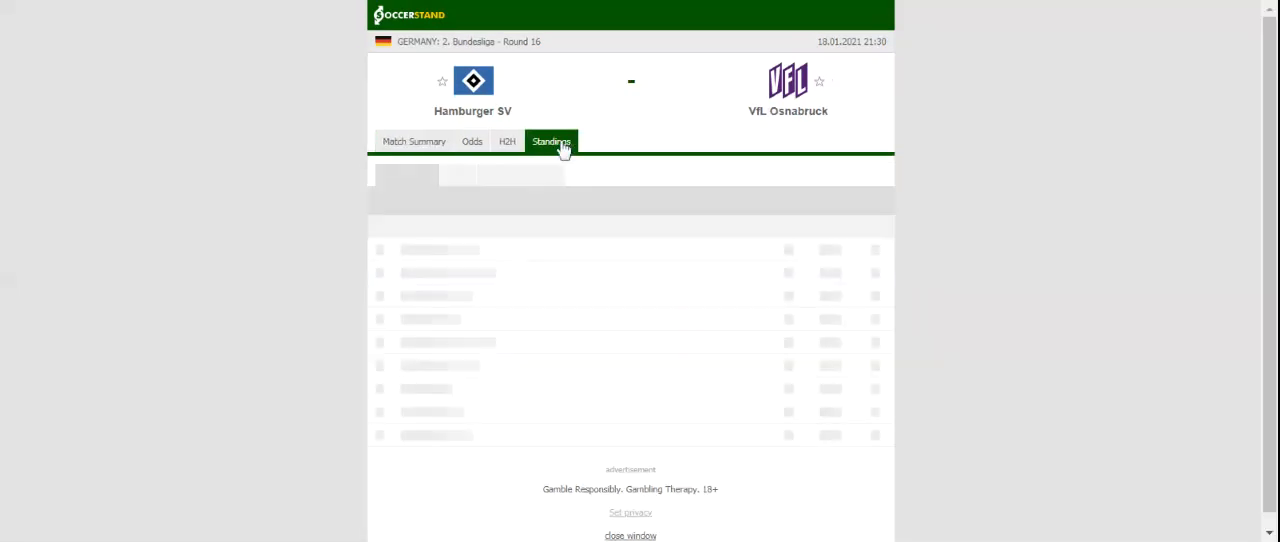
- Show the 2. Bundesliga overall standings for Hamburger SV vs VfL Osnabrück
left_click(552, 140)
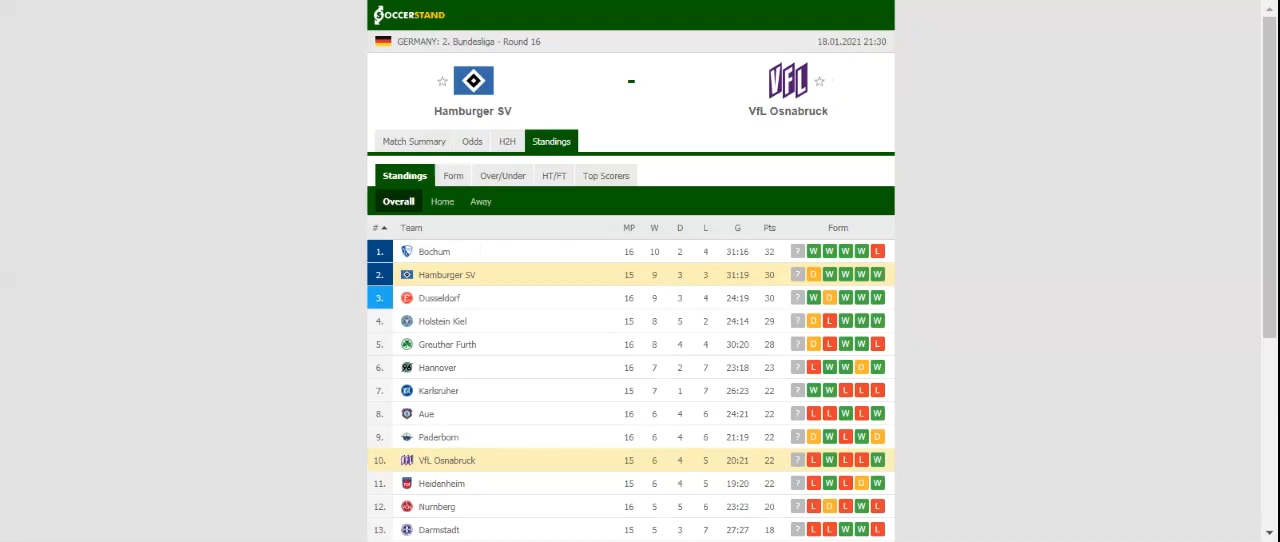
mouse_move(530, 142)
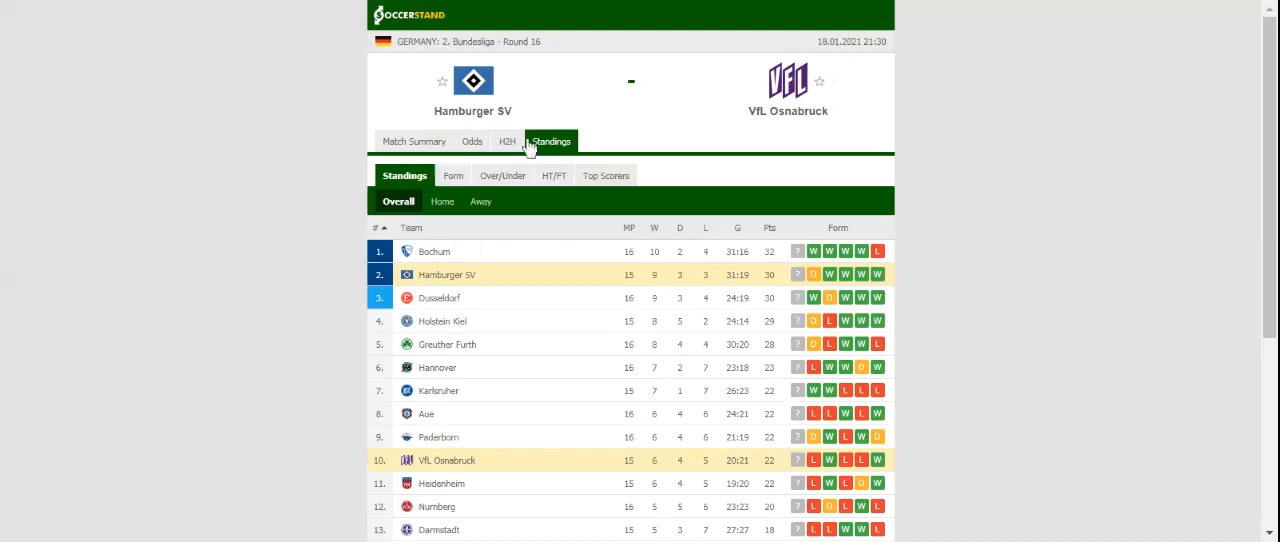
- Review the head-to-head and recent results for Hamburger SV and VfL Osnabrück
left_click(506, 140)
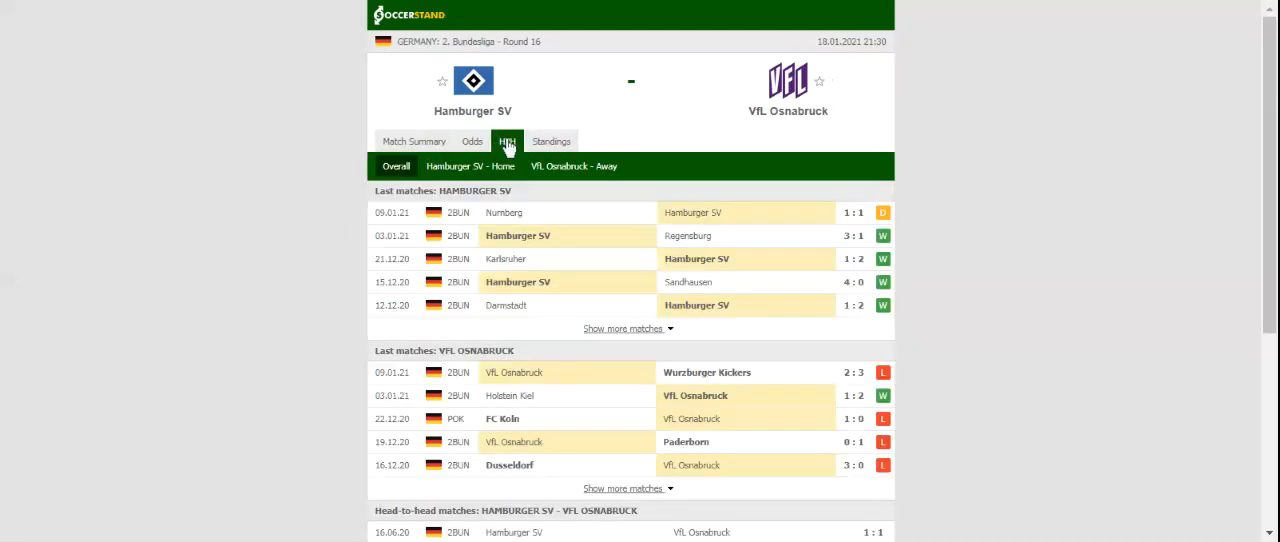
left_click(508, 140)
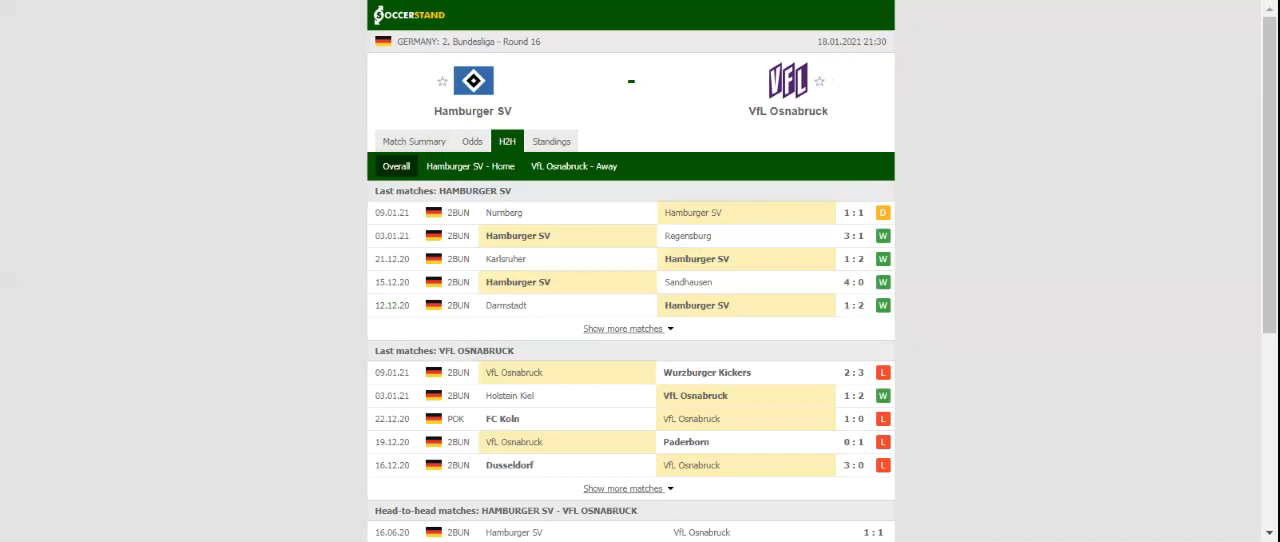
- Show the bookmaker 1X2 full-time odds for the match
left_click(472, 140)
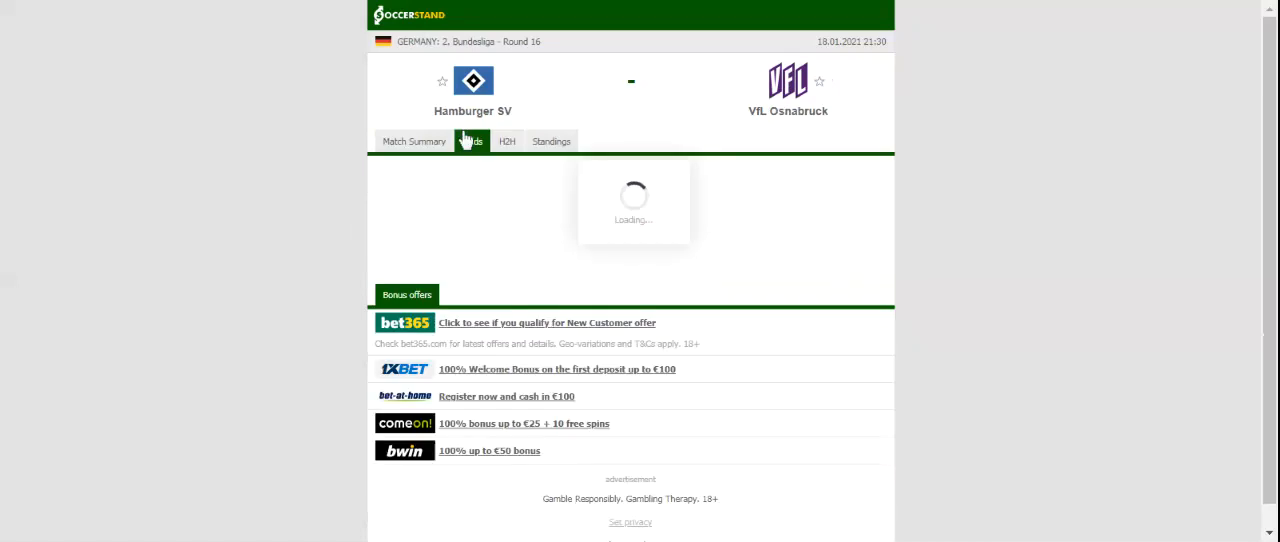
left_click(472, 140)
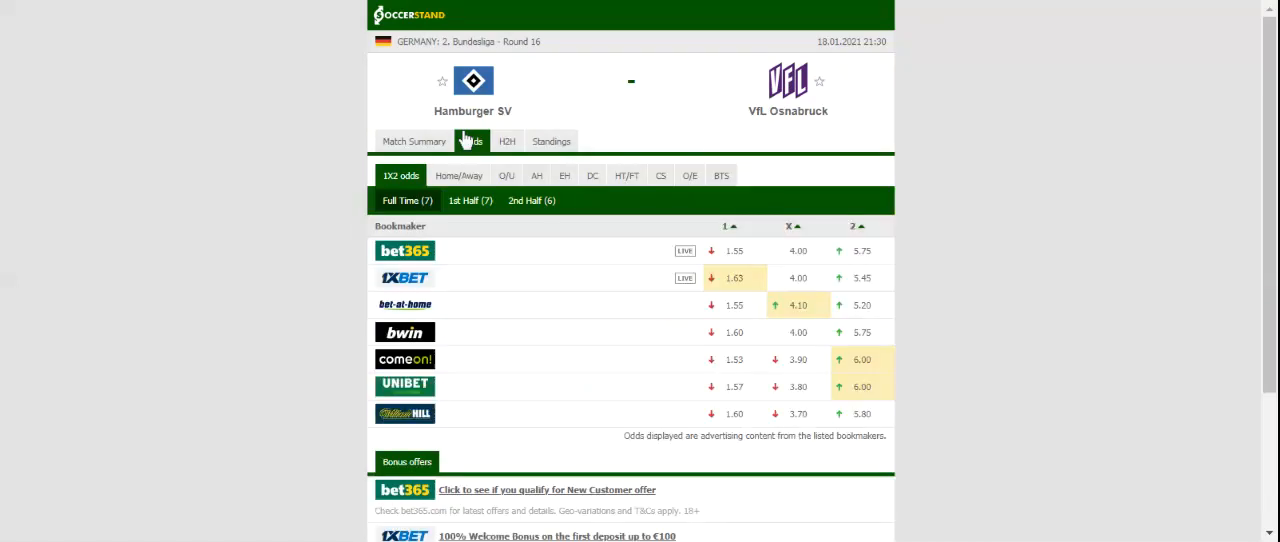